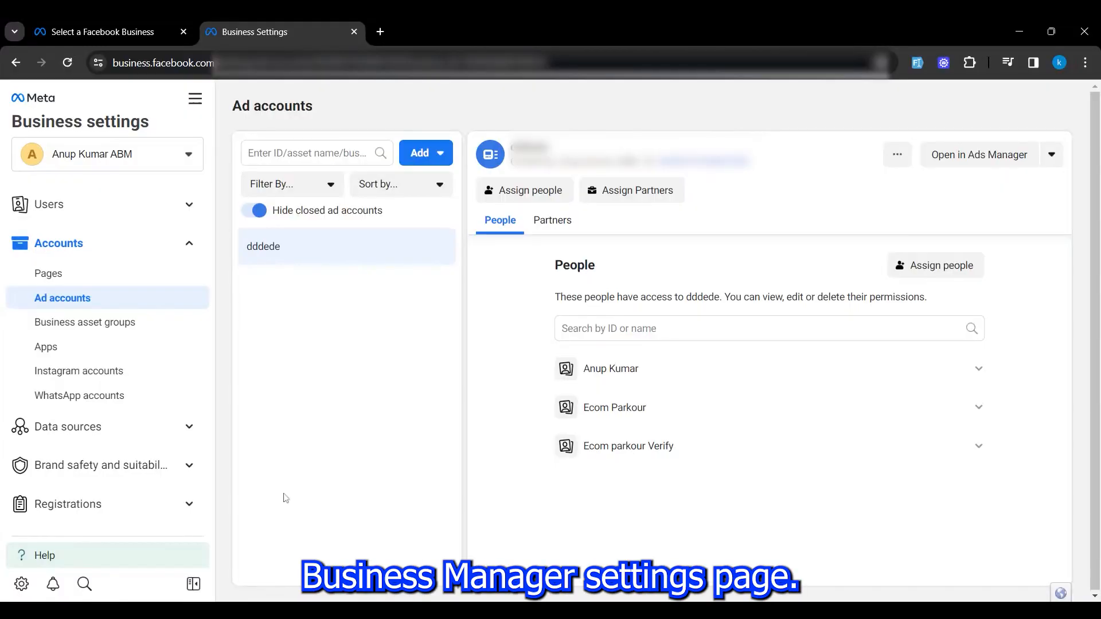
Open Billing & payments from the Business settings sidebar, showing ad account dddede as Active.
scroll(down, 3)
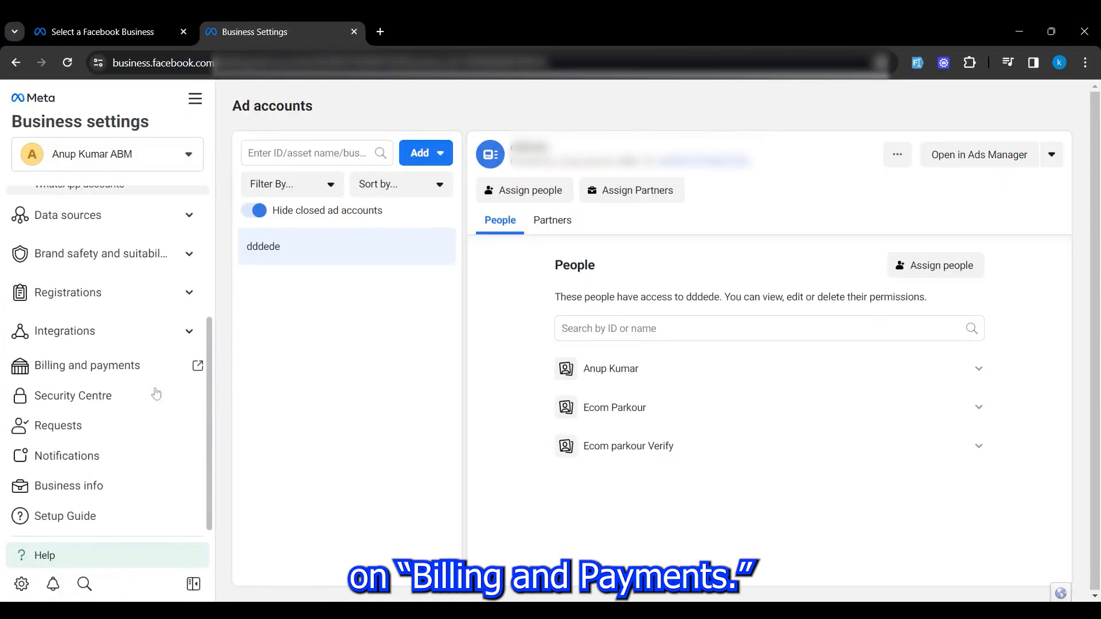
click(87, 365)
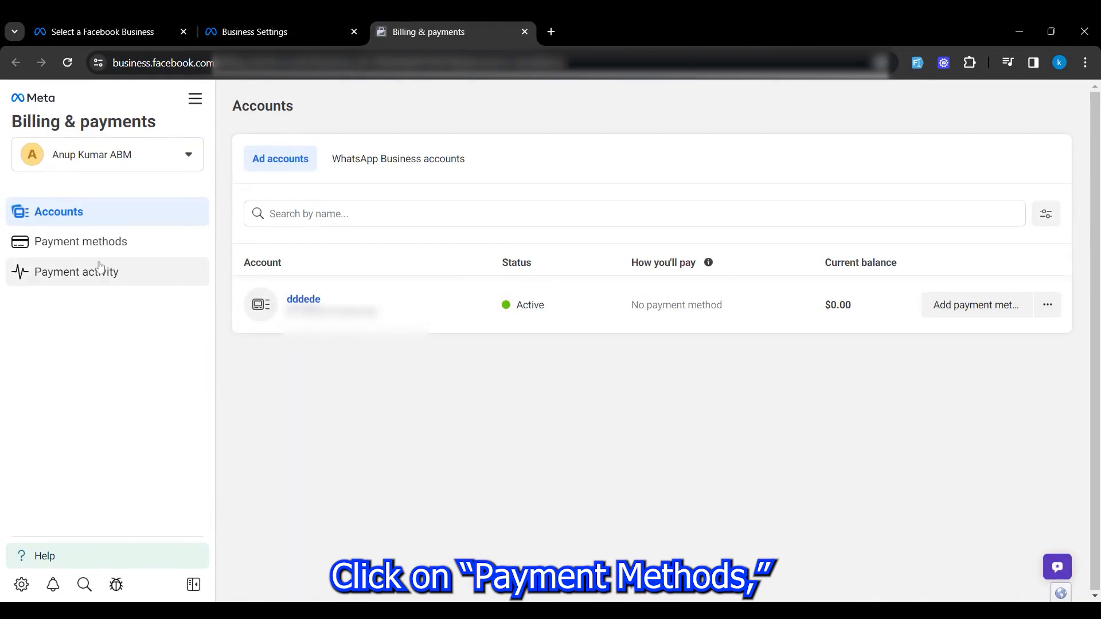
click(81, 240)
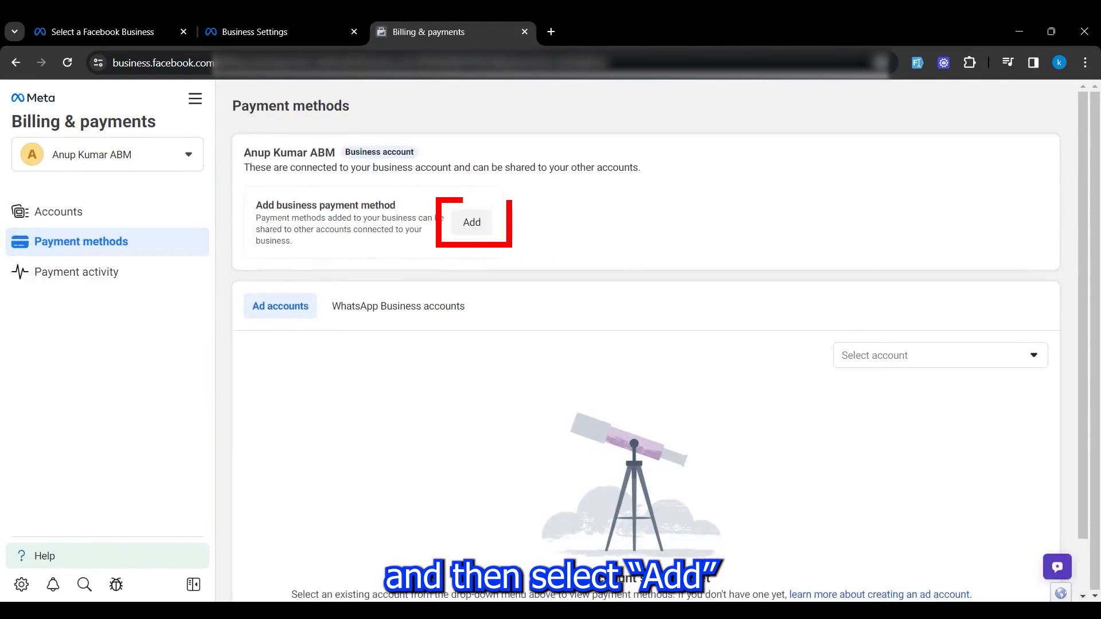
click(470, 222)
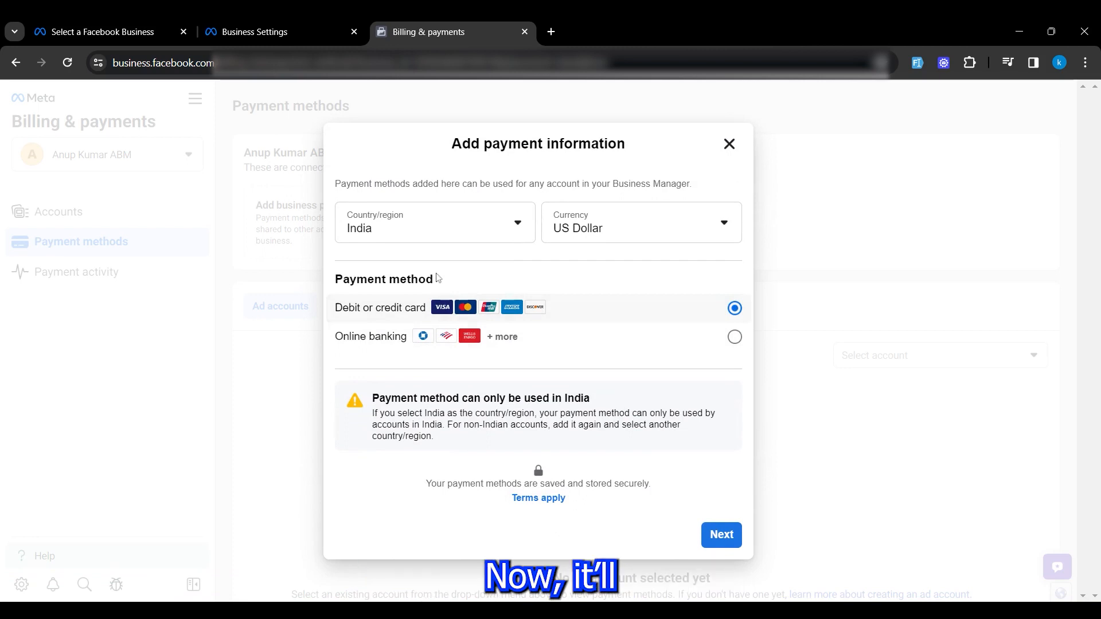
click(434, 222)
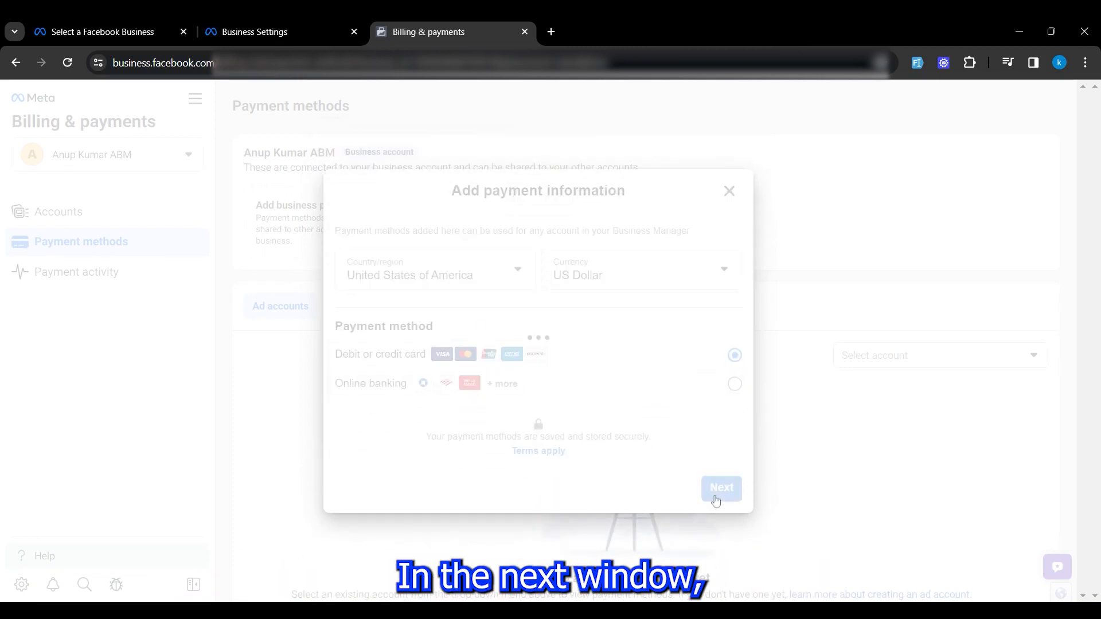
click(720, 487)
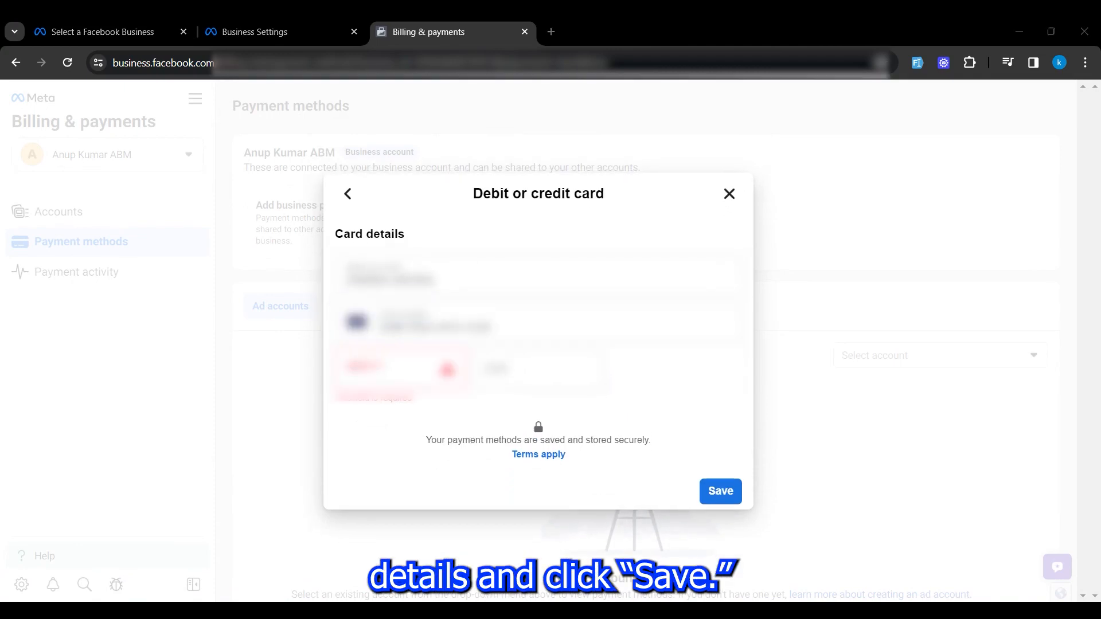
click(719, 491)
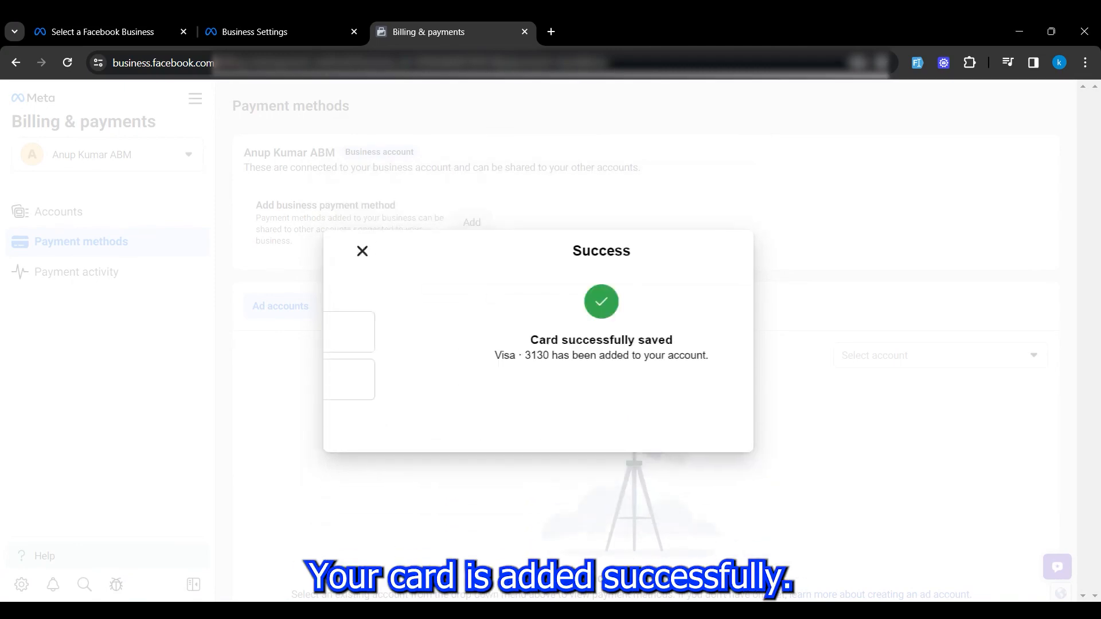
click(264, 32)
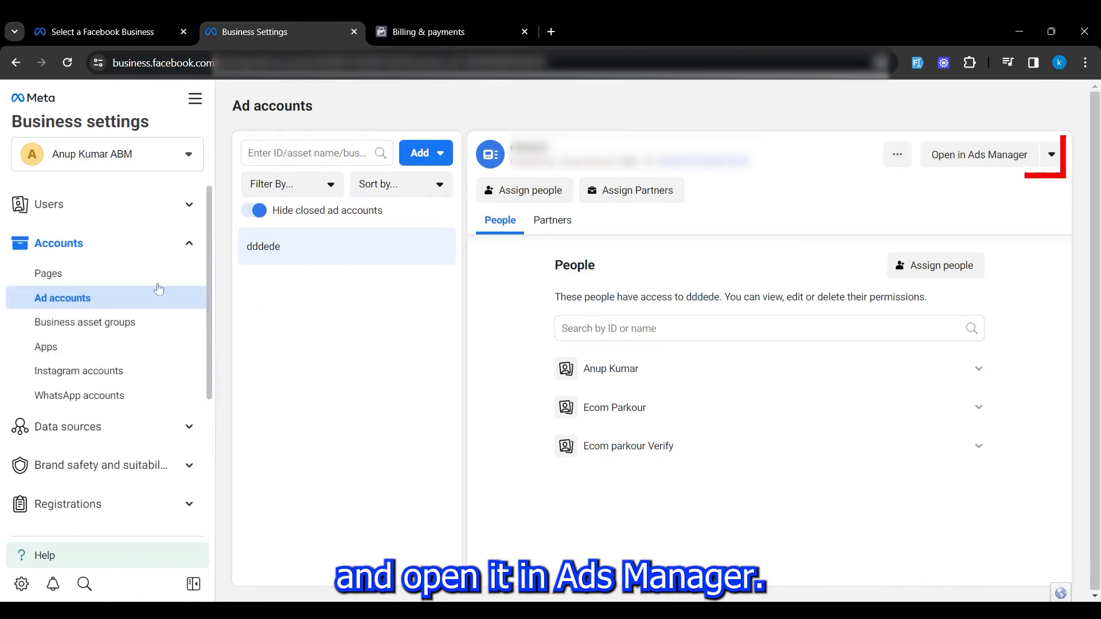
Open ad account dddede in Ads Manager and show its settings with the Business payments section.
click(978, 155)
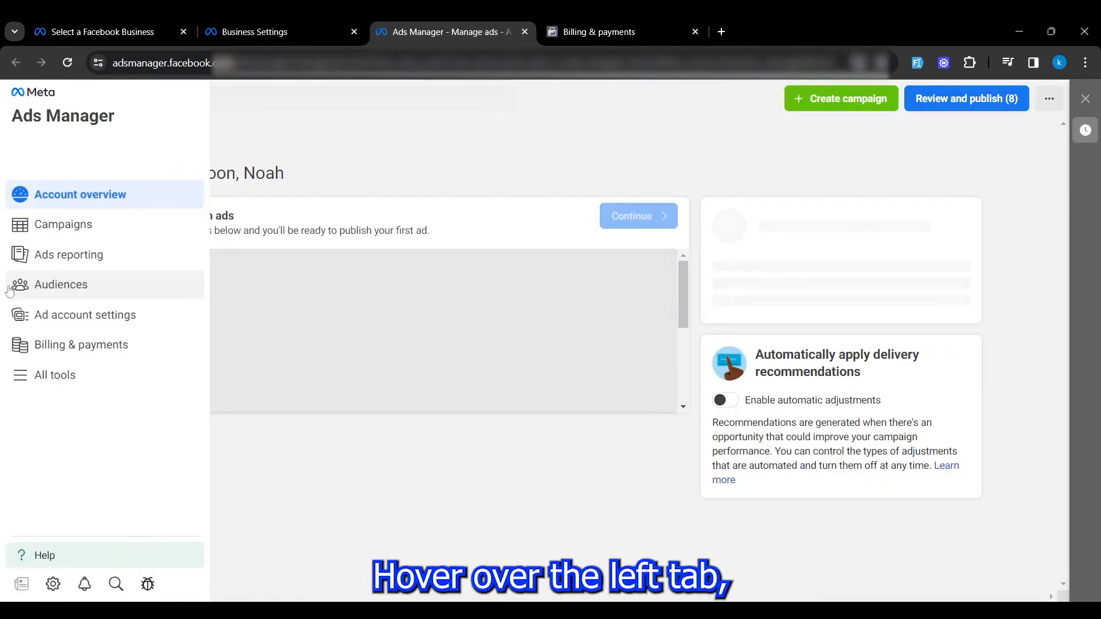
click(85, 315)
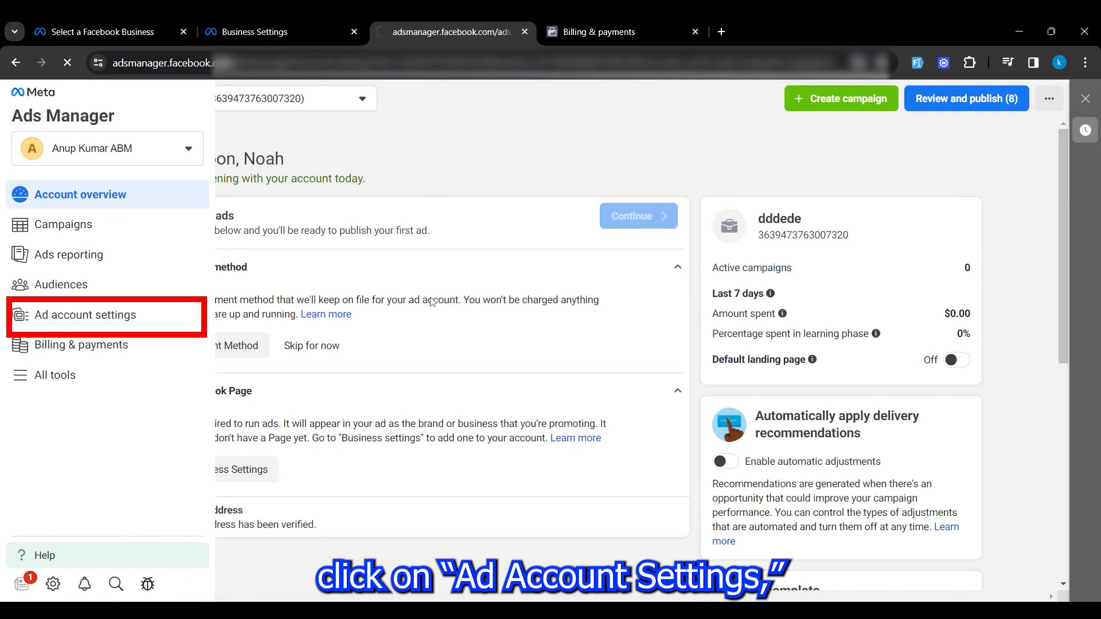
click(86, 314)
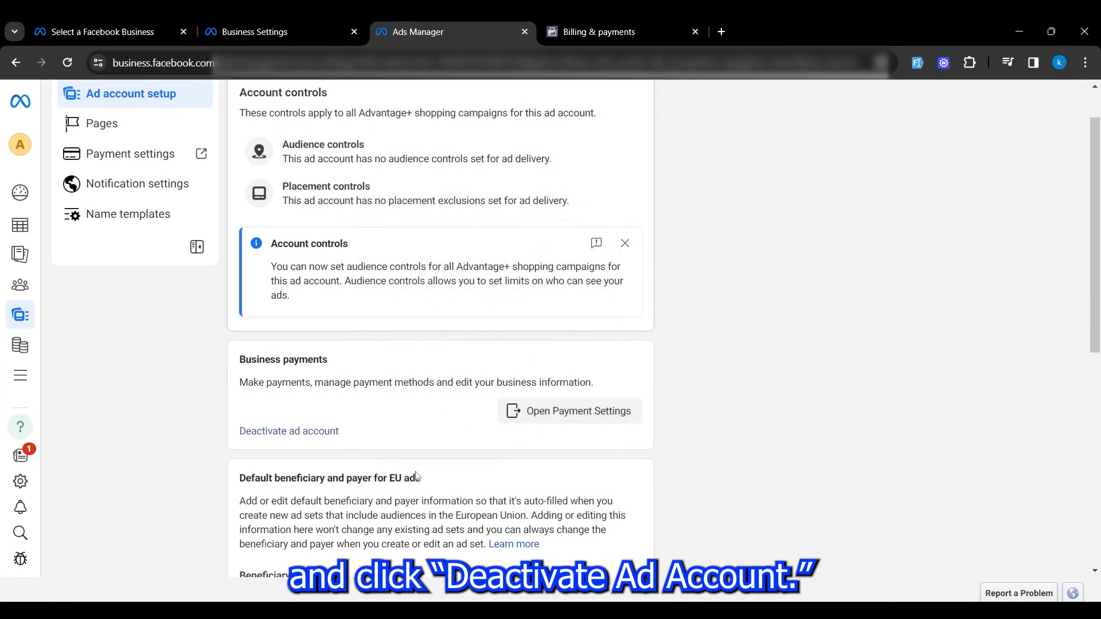
scroll(up, 3)
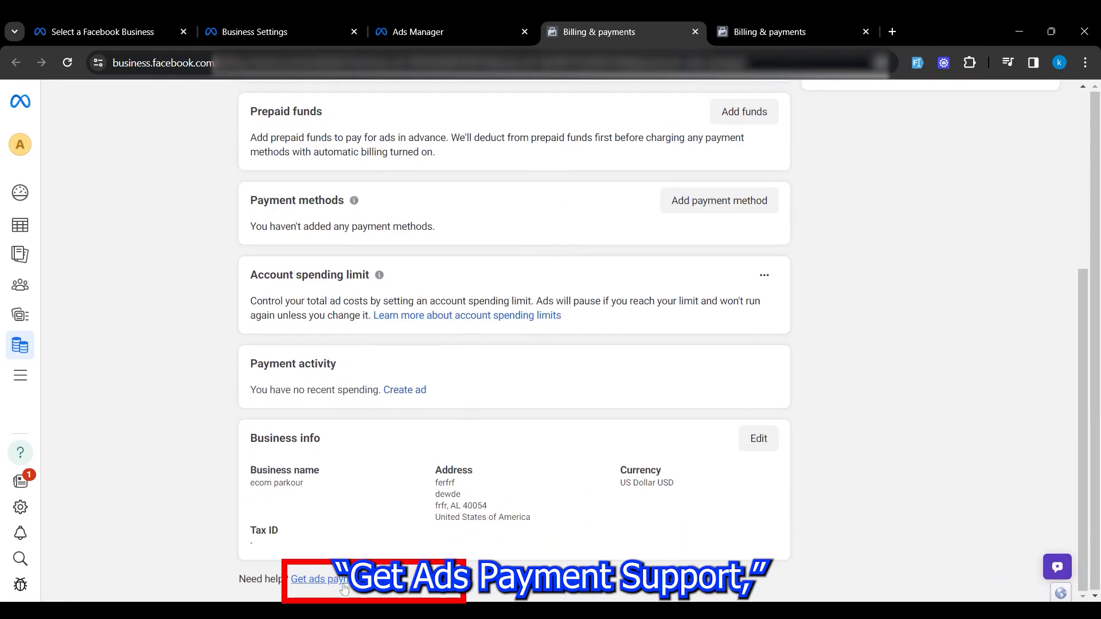
Through ads payment support, add Visa · 3130 to the ad account and set it as the default payment method.
click(317, 580)
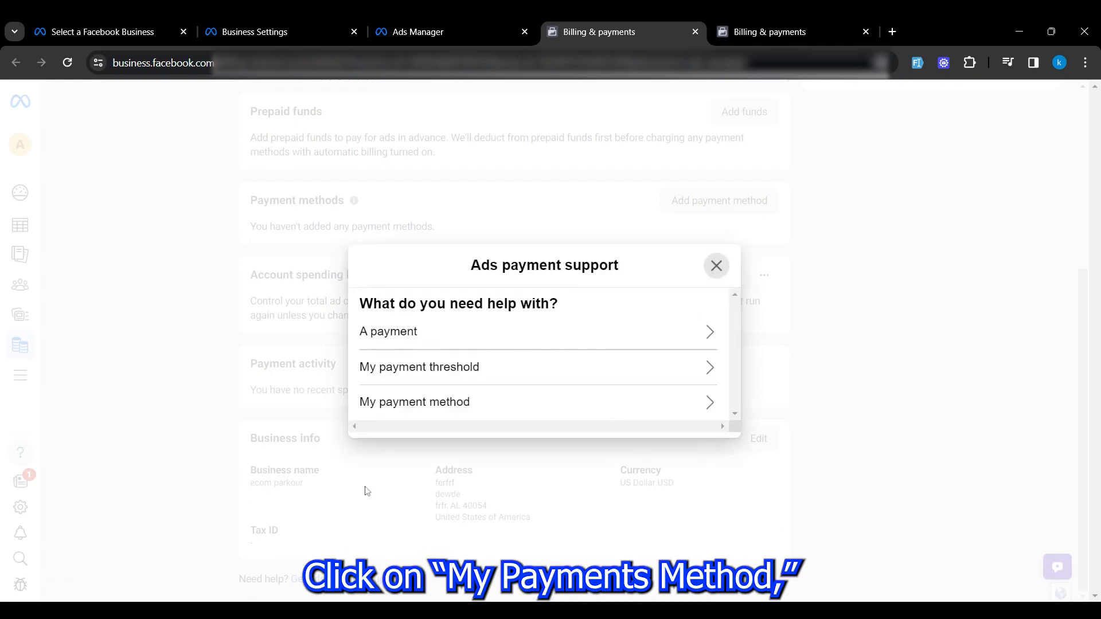
click(414, 402)
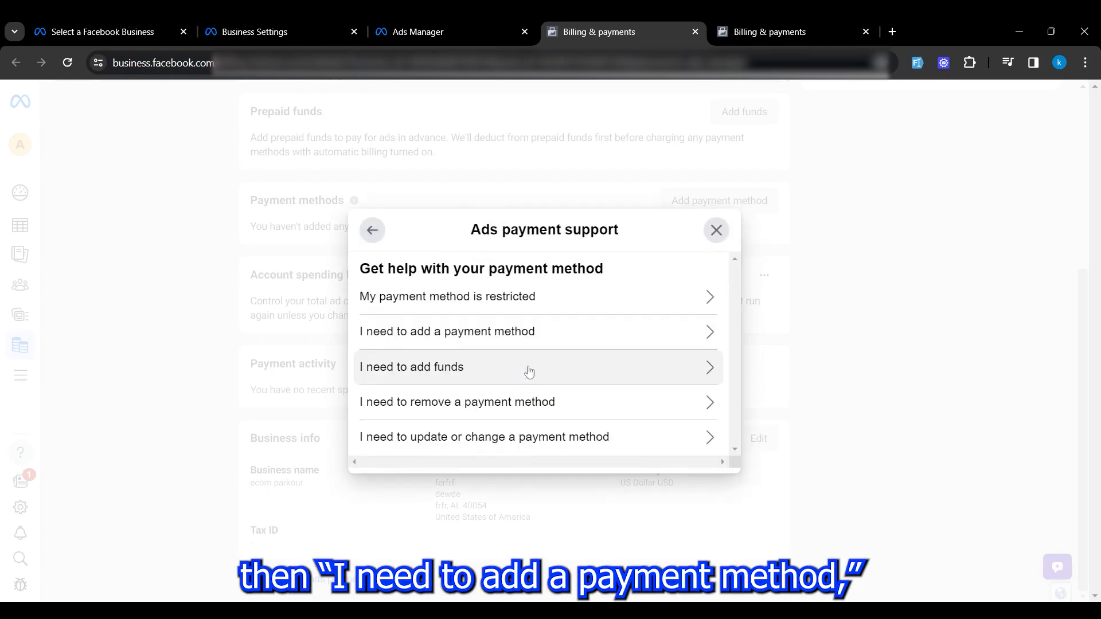
click(448, 331)
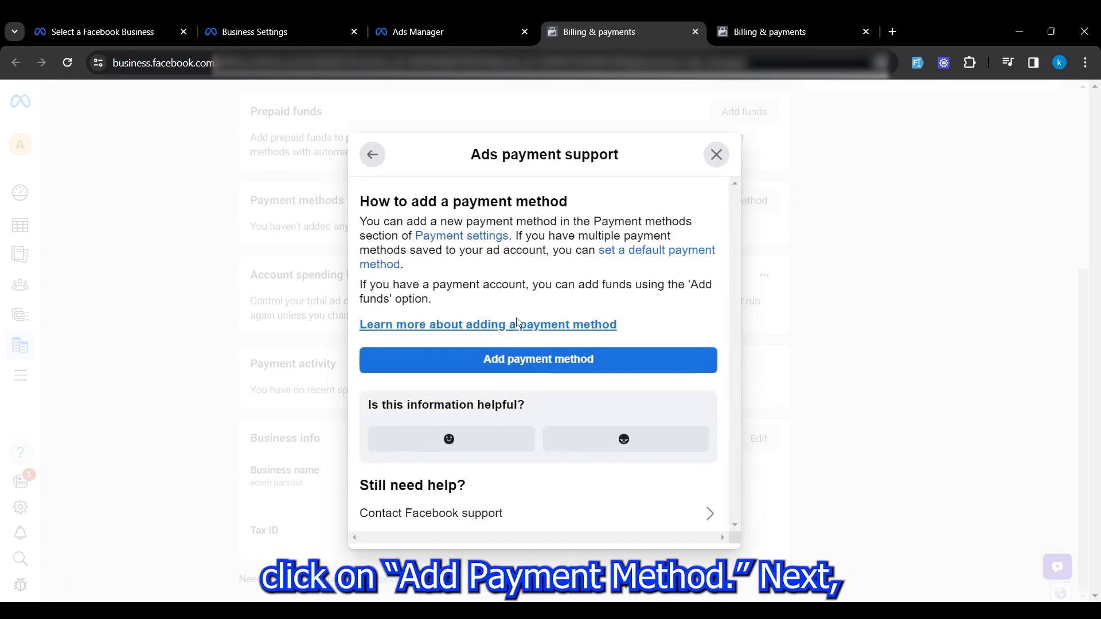
click(538, 359)
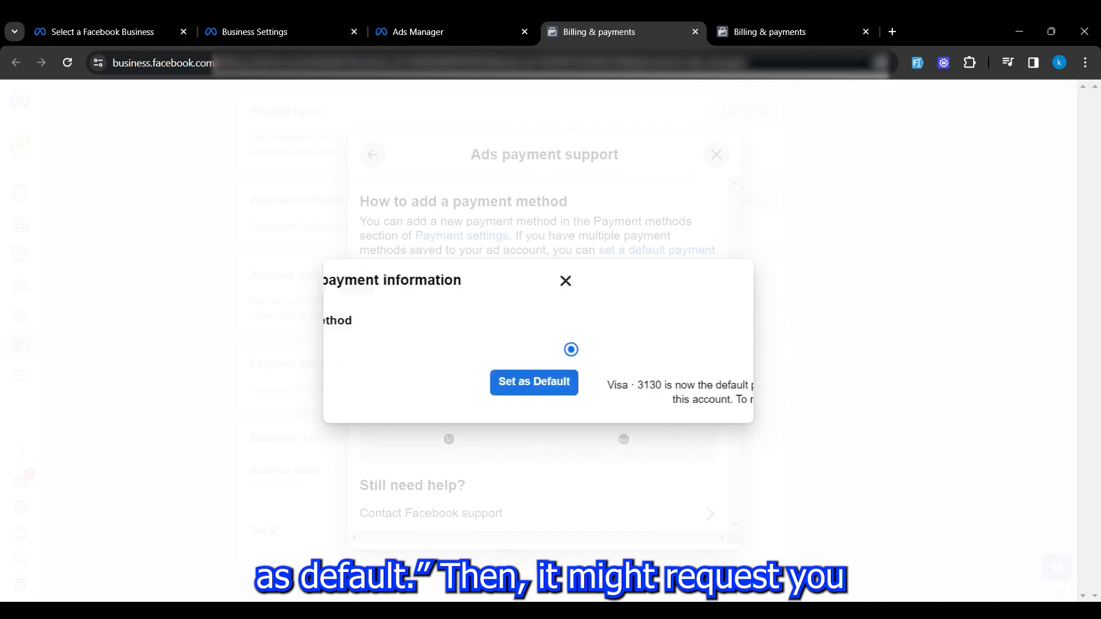
click(566, 280)
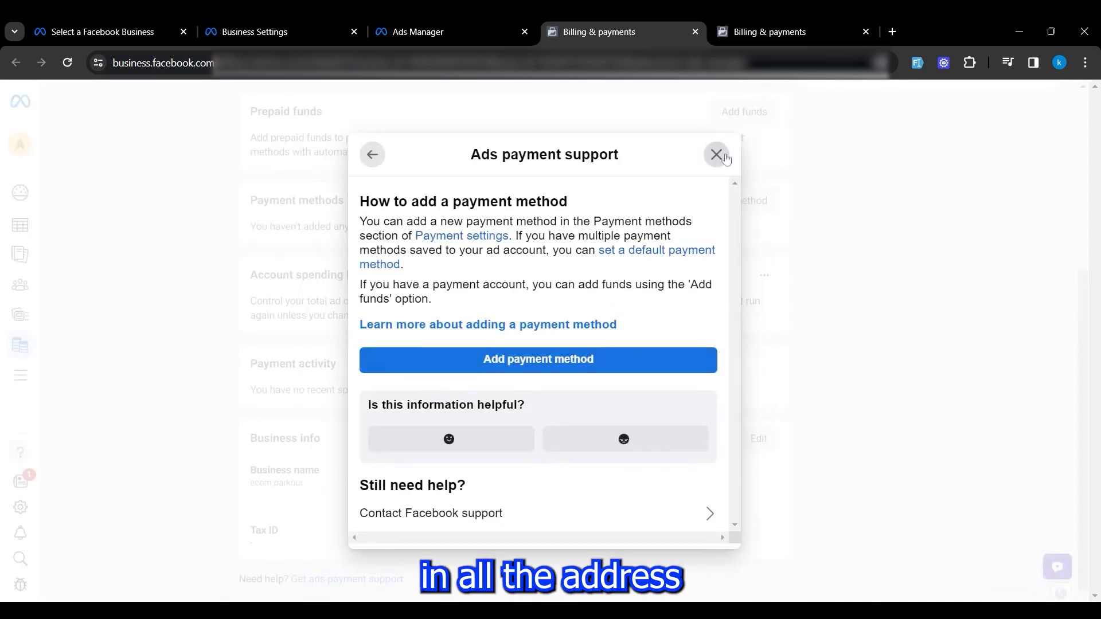
click(715, 155)
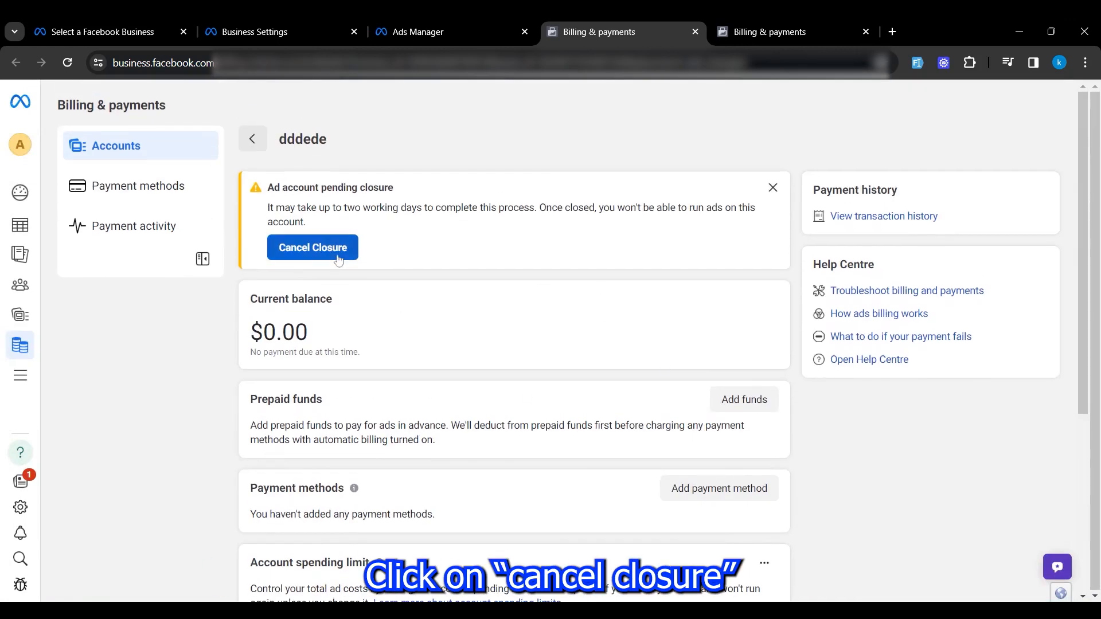
Cancel the pending closure of ad account dddede and make it active again.
click(312, 248)
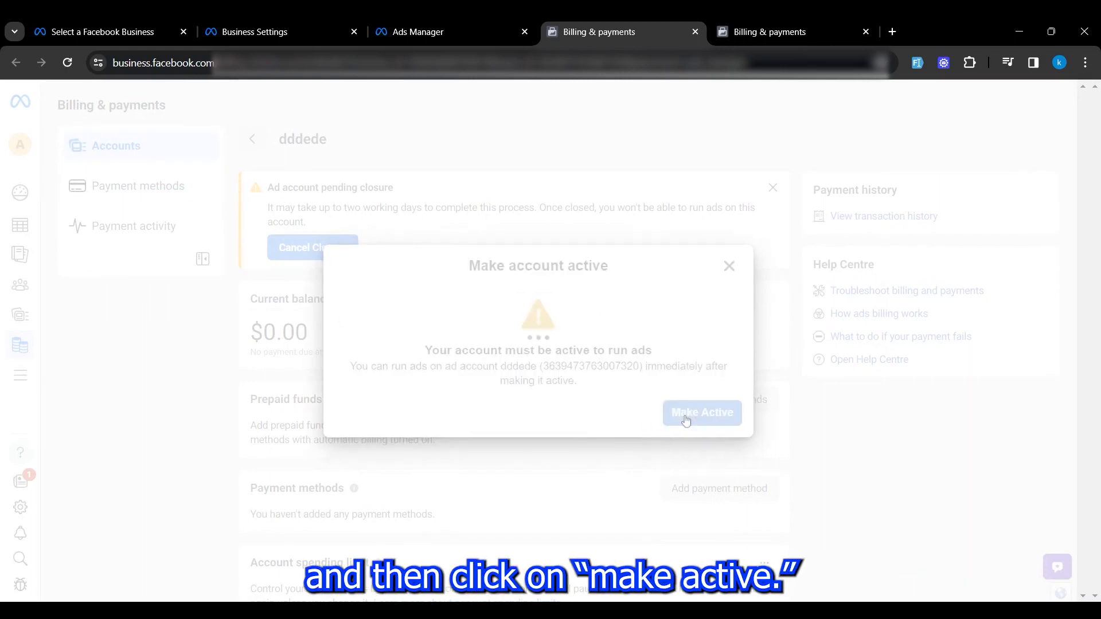
click(702, 413)
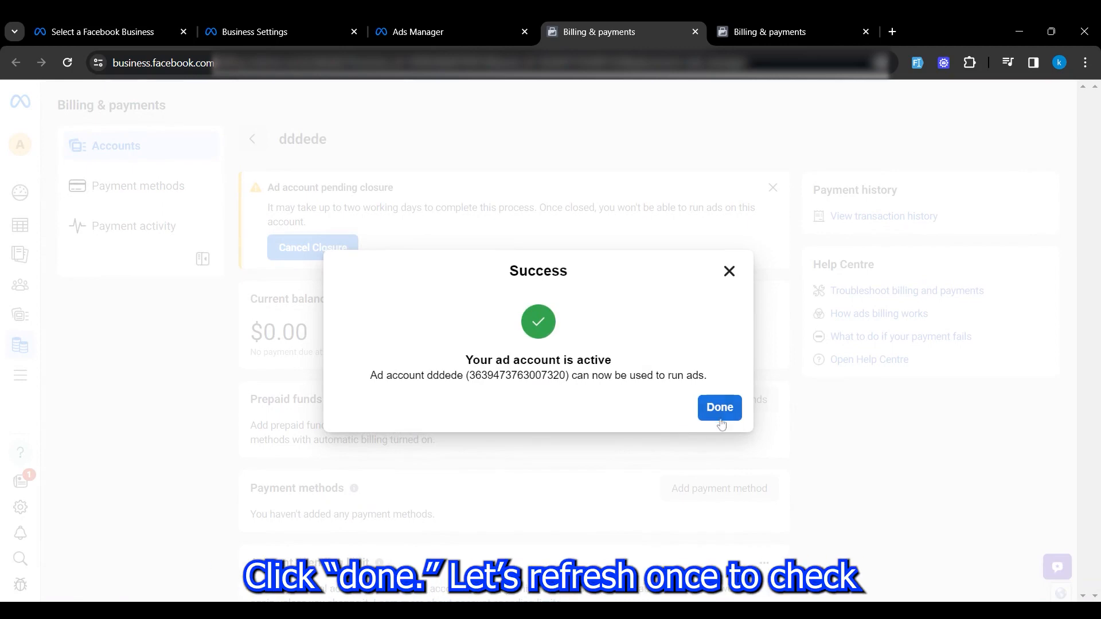
click(719, 408)
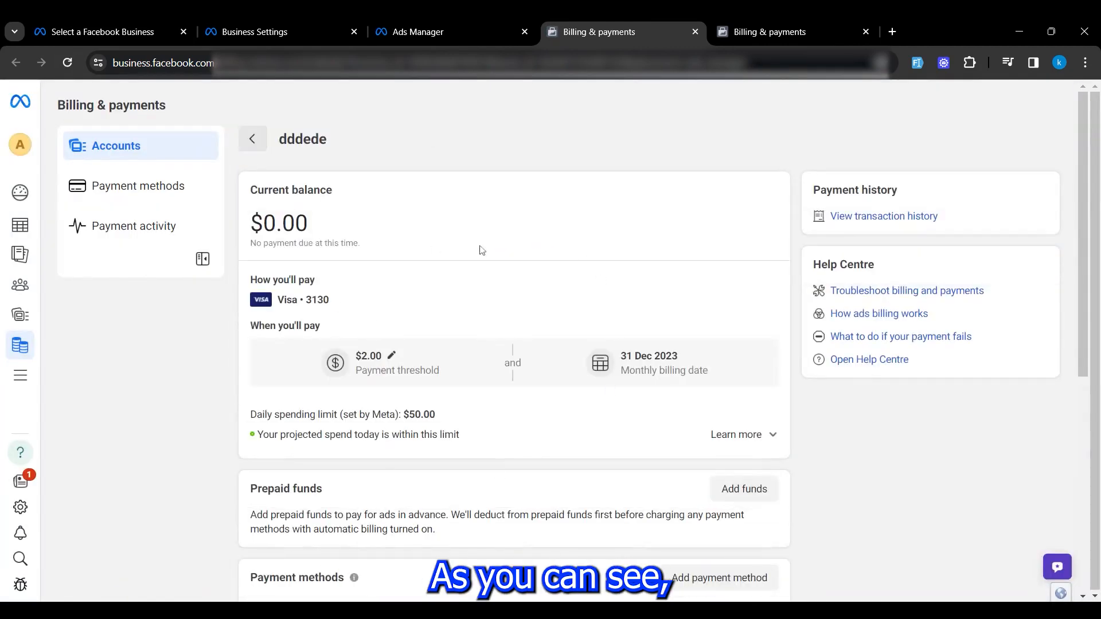
mouse_move(249, 383)
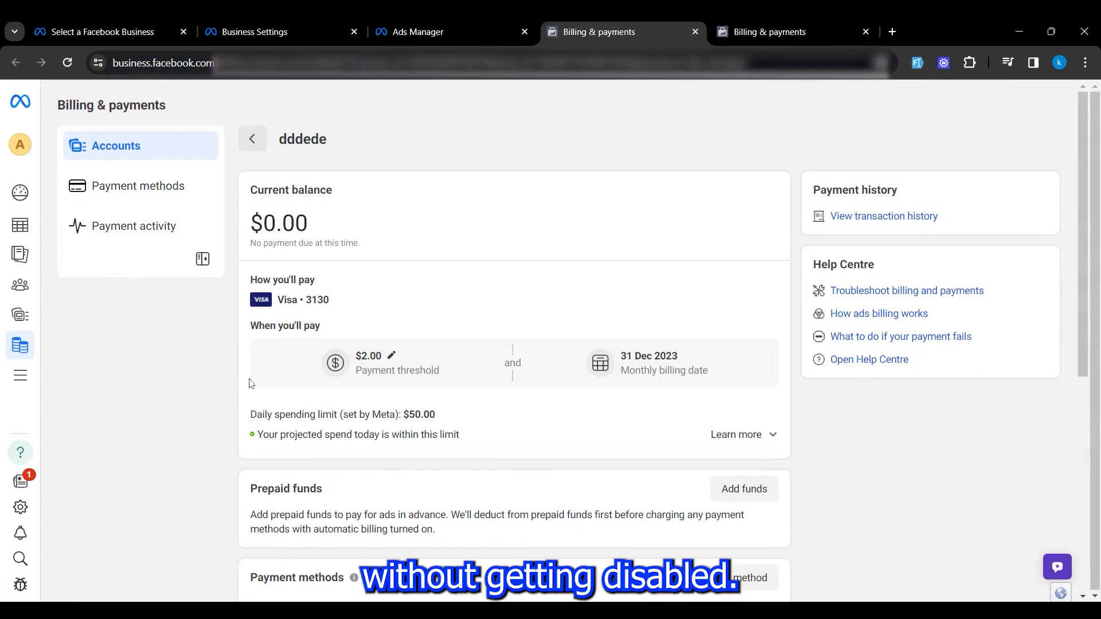